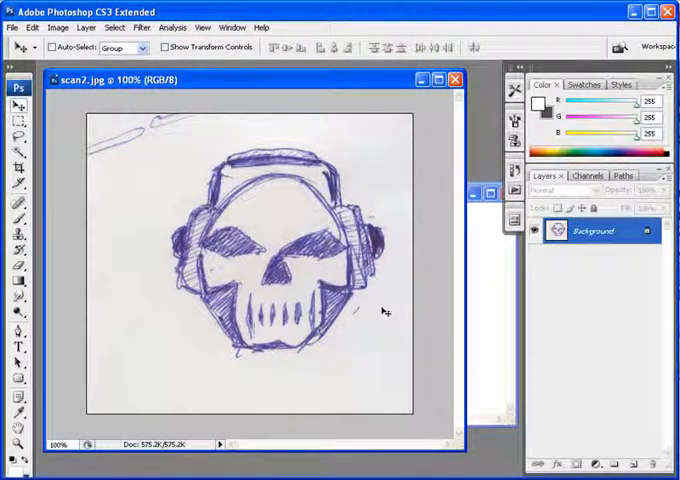
mouse_move(95, 237)
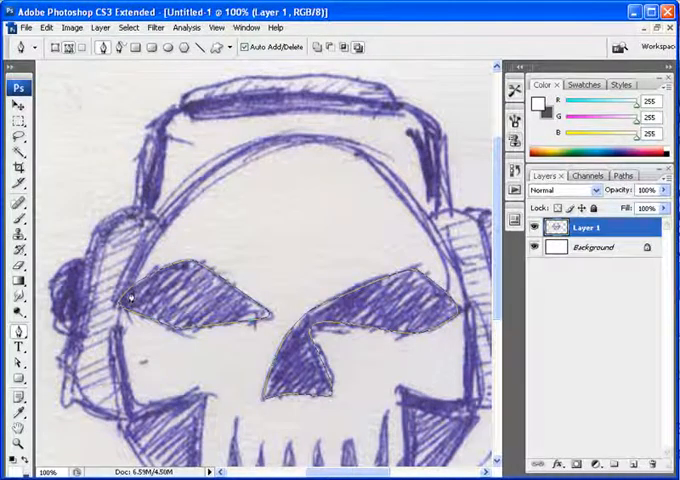
Trace the skull's eyes, nose, jaw and outer head shape as a Pen path over the sketch.
drag(130, 295, 250, 145)
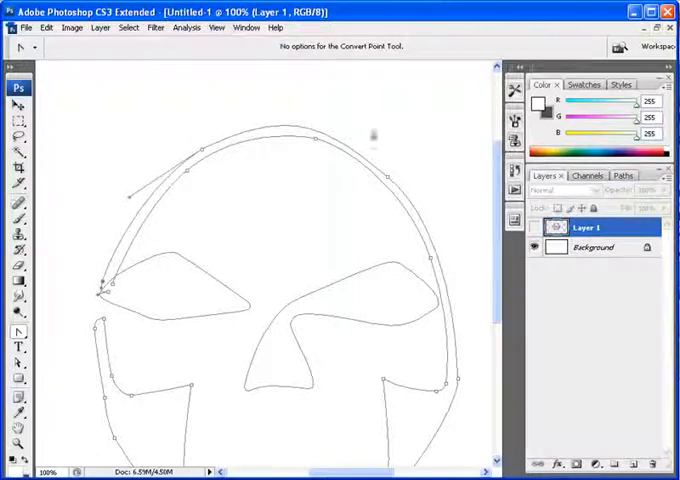
mouse_move(44, 371)
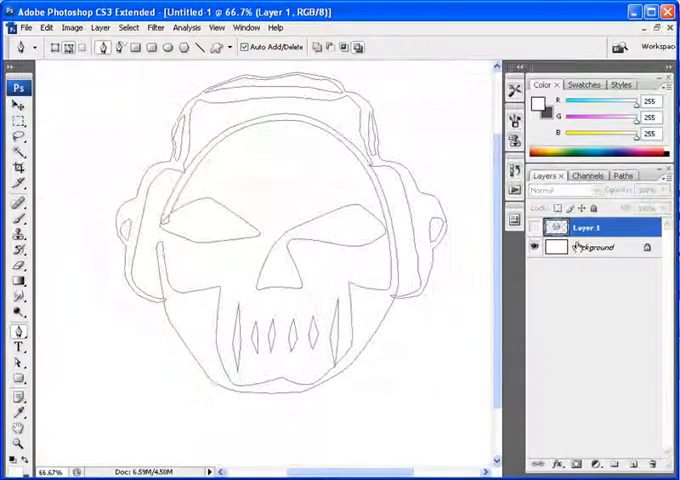
Add Layer 2 under the skull outline and fill it with dark gray #373737.
click(580, 463)
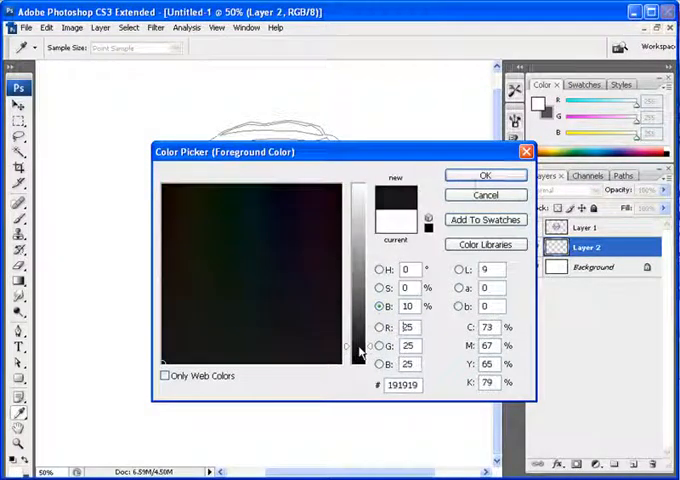
click(485, 175)
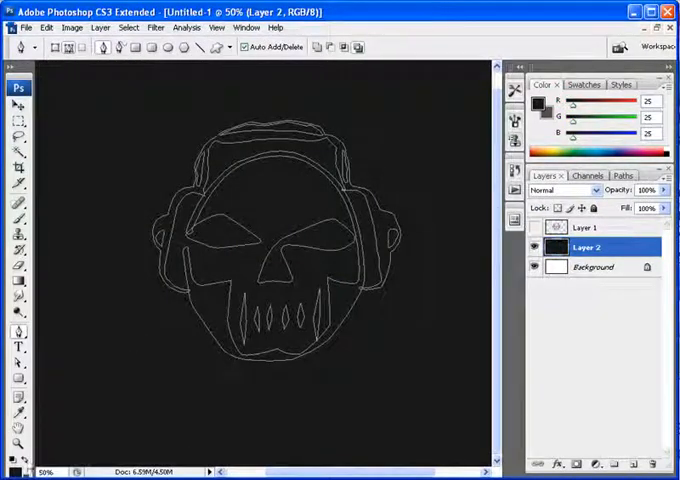
click(545, 103)
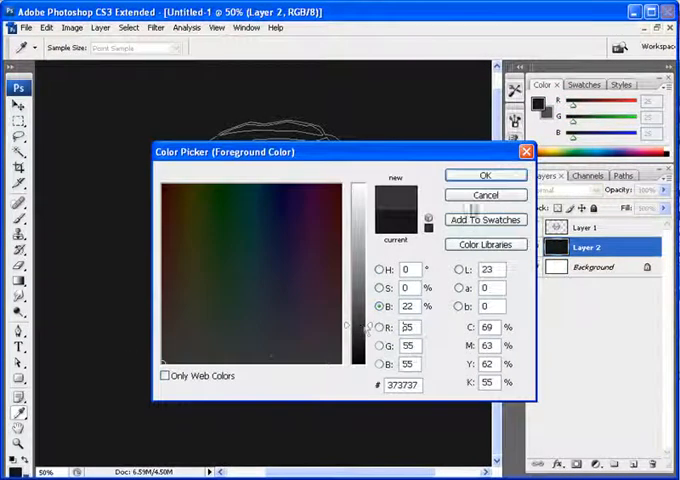
click(485, 175)
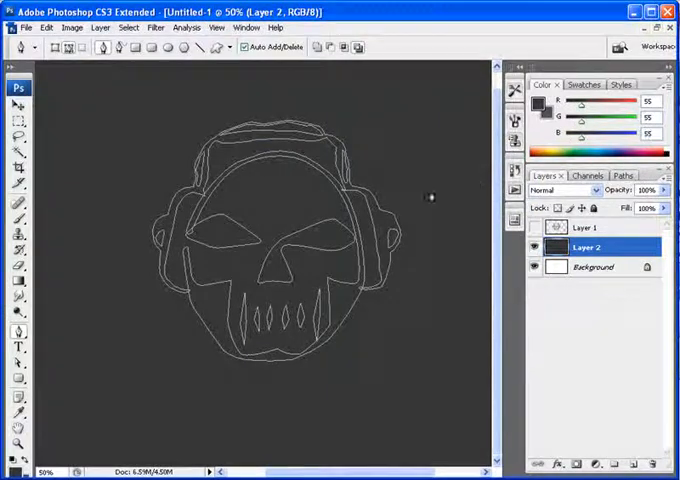
Add a new empty Layer 3 above it.
click(580, 227)
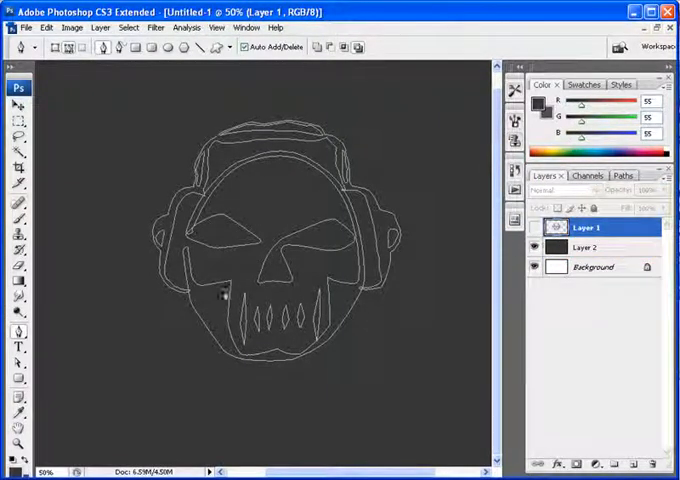
click(620, 463)
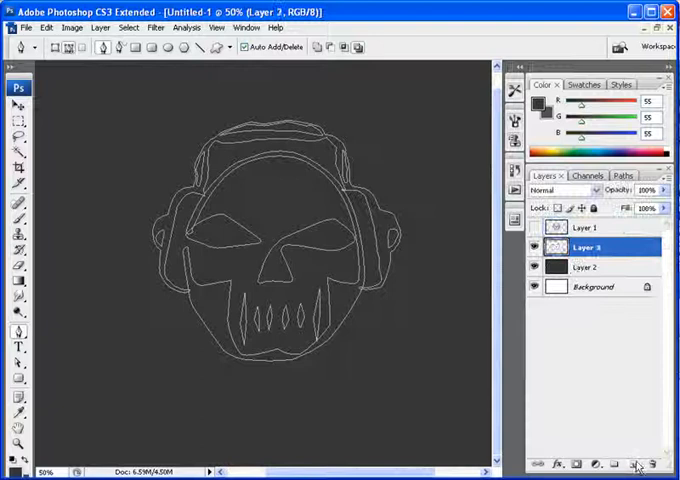
click(622, 175)
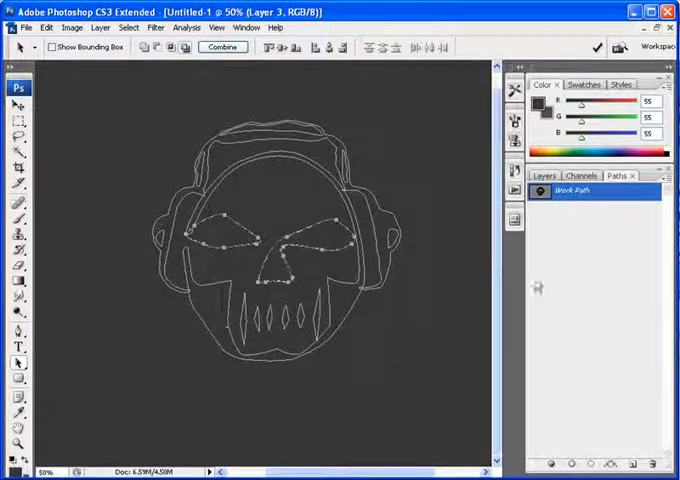
Set the foreground colour to white #ffffff and fill the eye and nose shapes on Layer 3.
click(546, 176)
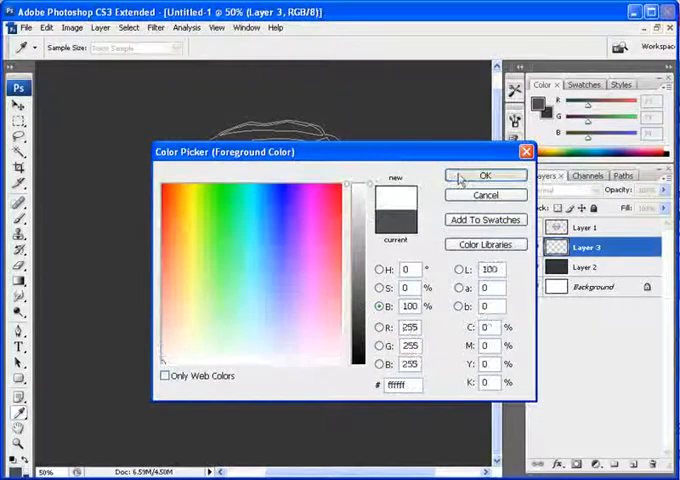
click(485, 175)
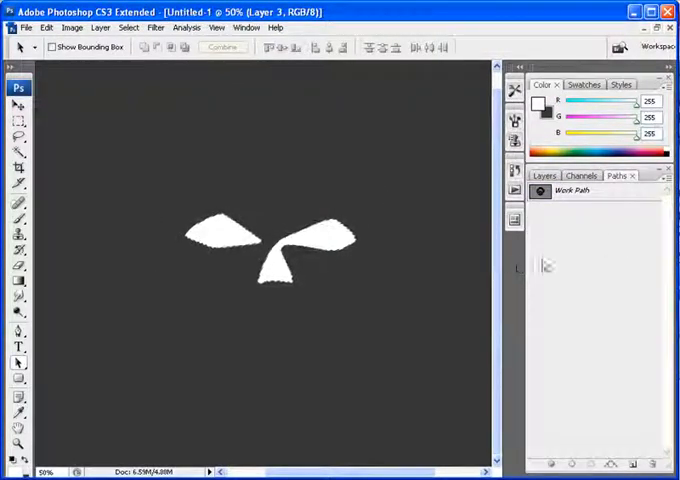
Fill the skull-and-headphones outline work path with white, creating a Layer 3 copy.
click(544, 175)
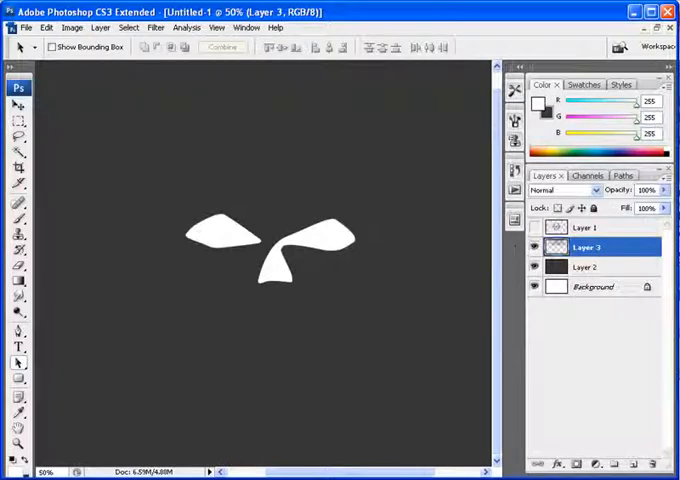
click(624, 175)
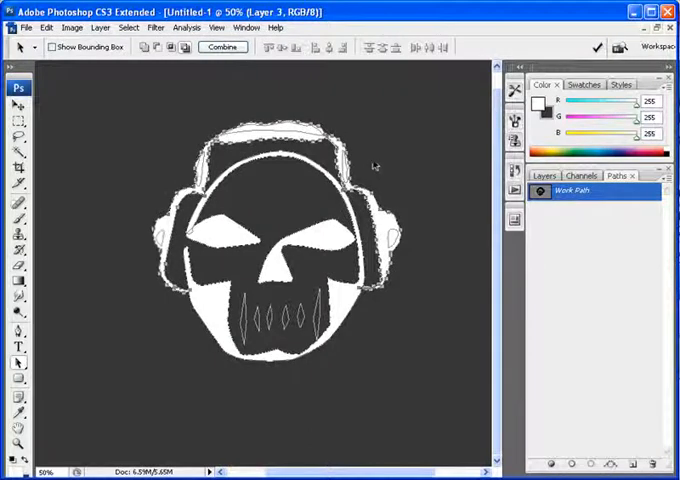
click(573, 191)
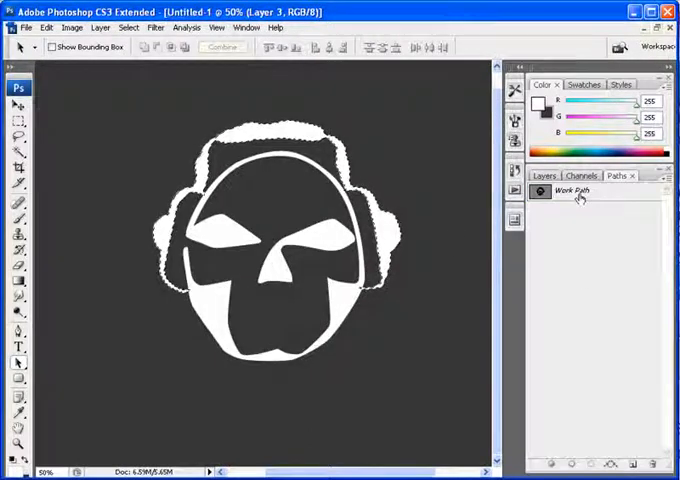
click(575, 191)
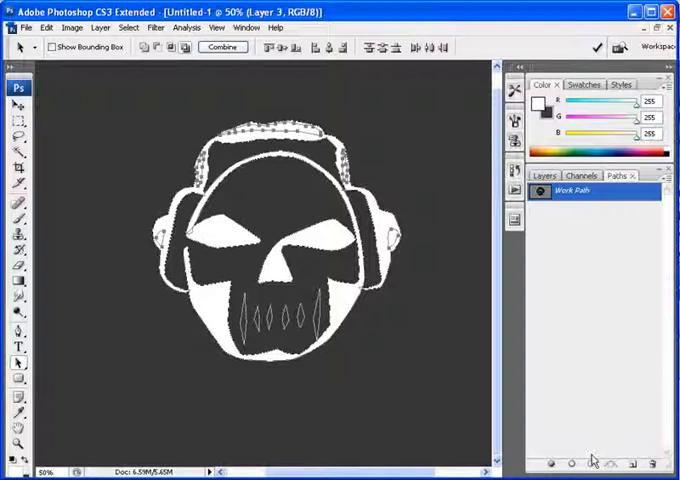
click(545, 175)
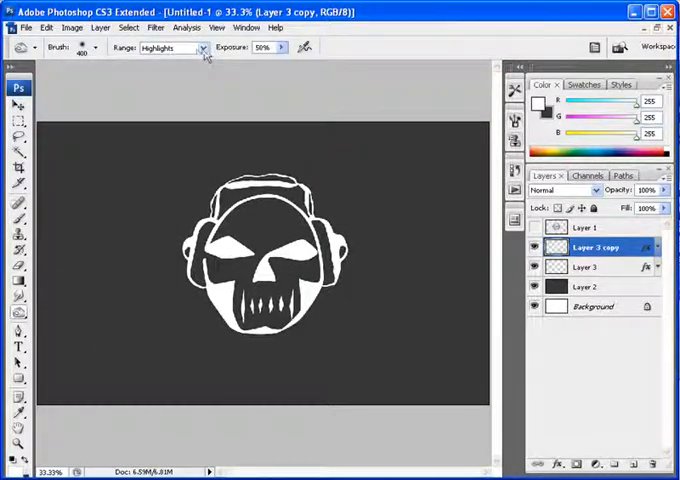
mouse_move(360, 280)
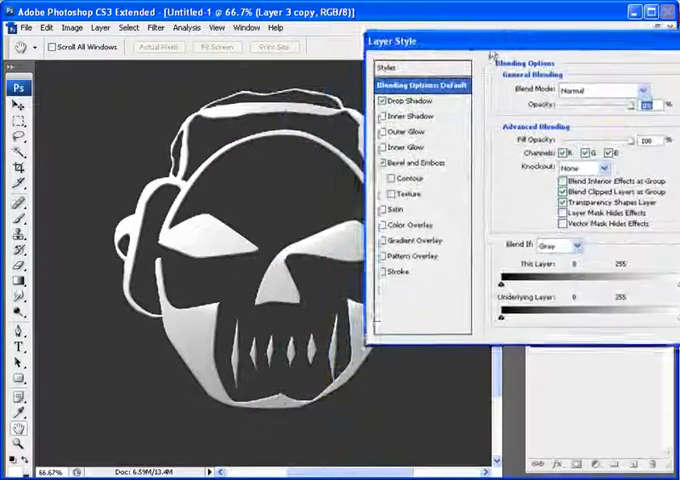
Dodge the skull's highlights on Layer 3 and Layer 3 copy, adjusting the brush size.
click(411, 162)
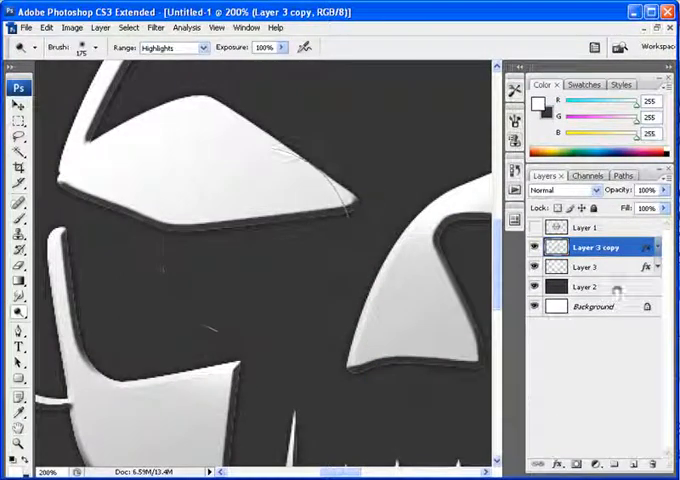
click(584, 266)
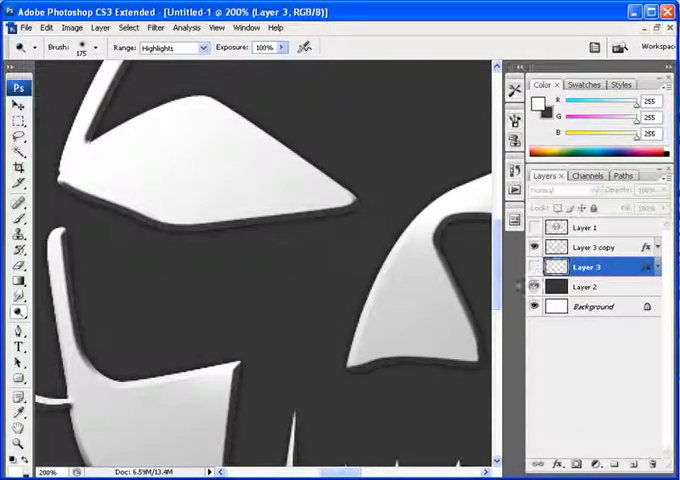
right_click(595, 247)
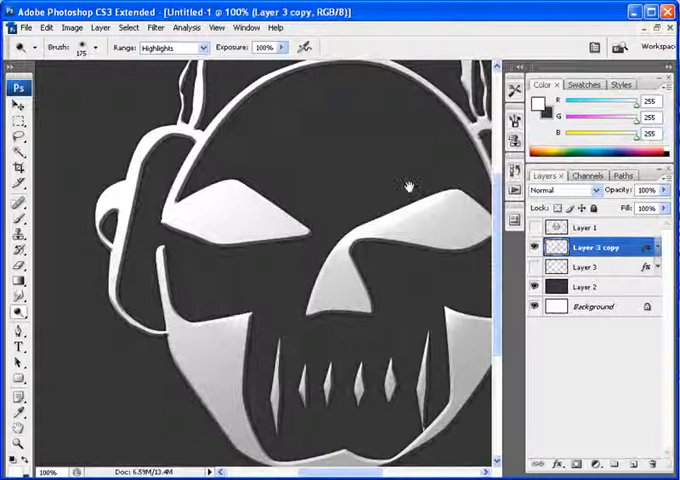
right_click(590, 255)
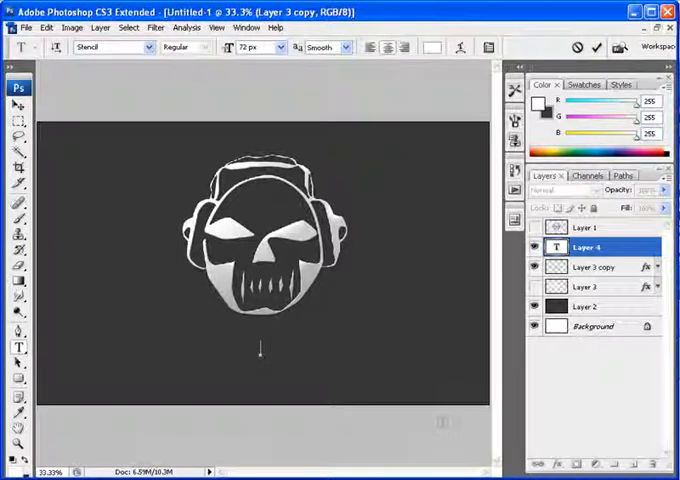
Type 'ROCK DEAD!!' below the skull in the Stencil font.
text(ROCK)
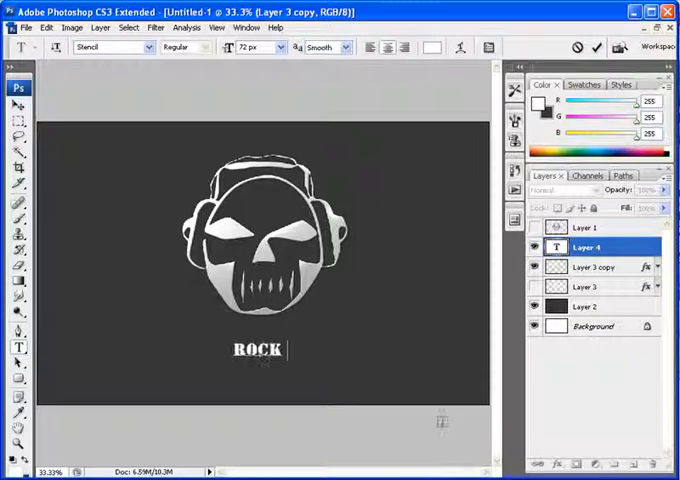
text(DEAD!!)
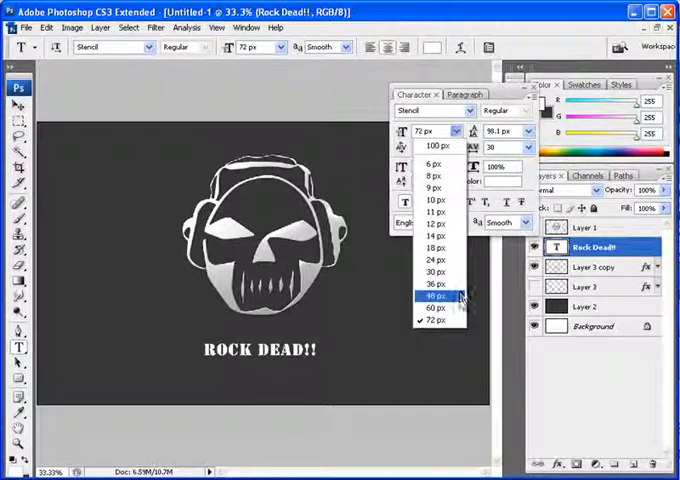
Increase the title's font size so it spans most of the canvas width.
click(433, 296)
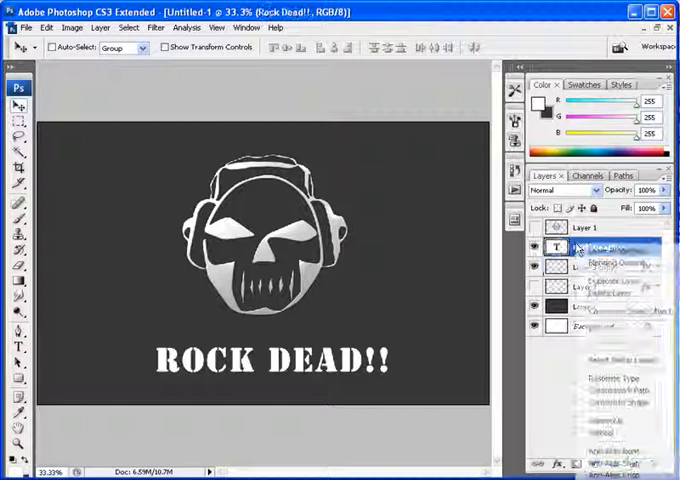
Copy Layer 3 copy's layer style and paste it onto the ROCK DEAD!! text layer.
right_click(585, 246)
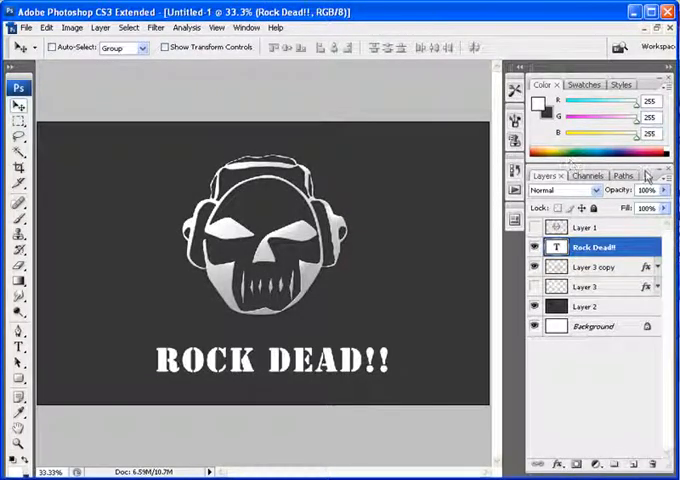
right_click(595, 246)
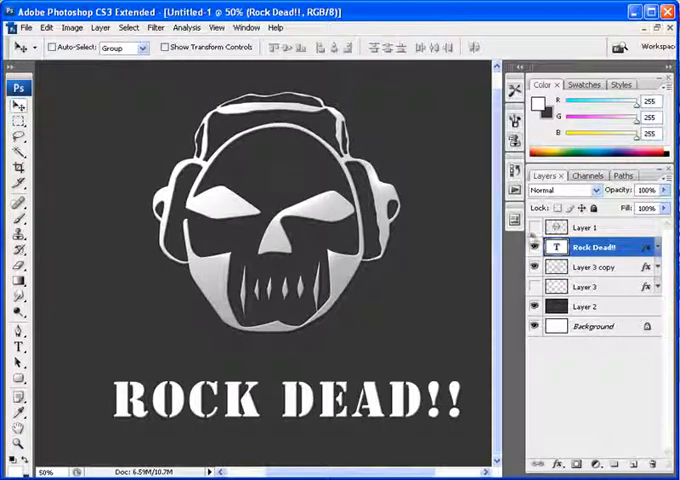
right_click(590, 246)
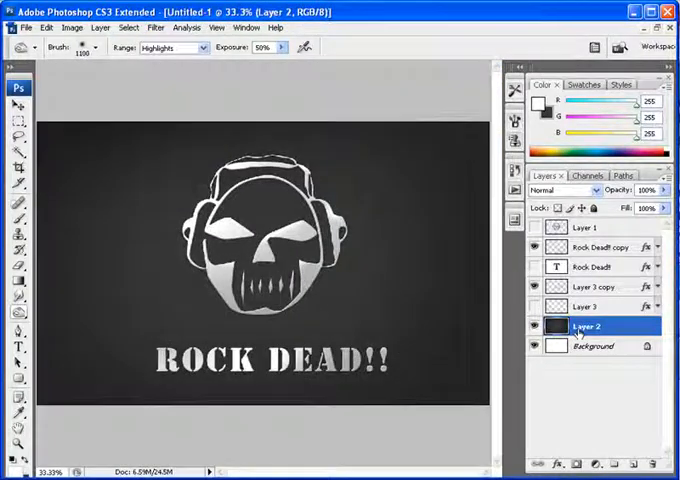
Open the Layer Style dialog for the dark gray Layer 2.
double_click(595, 326)
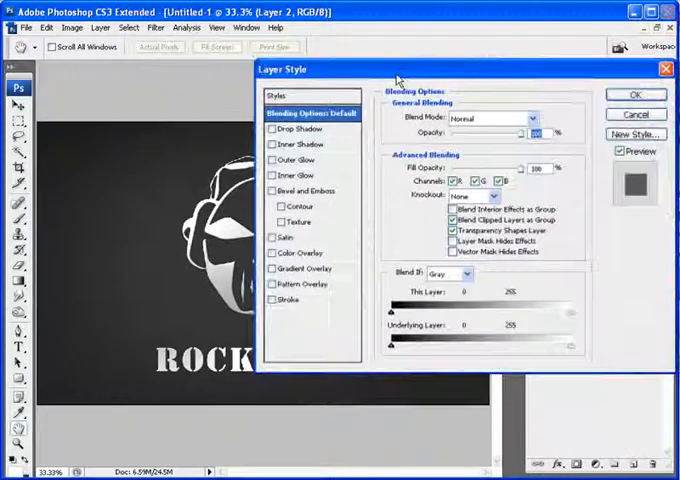